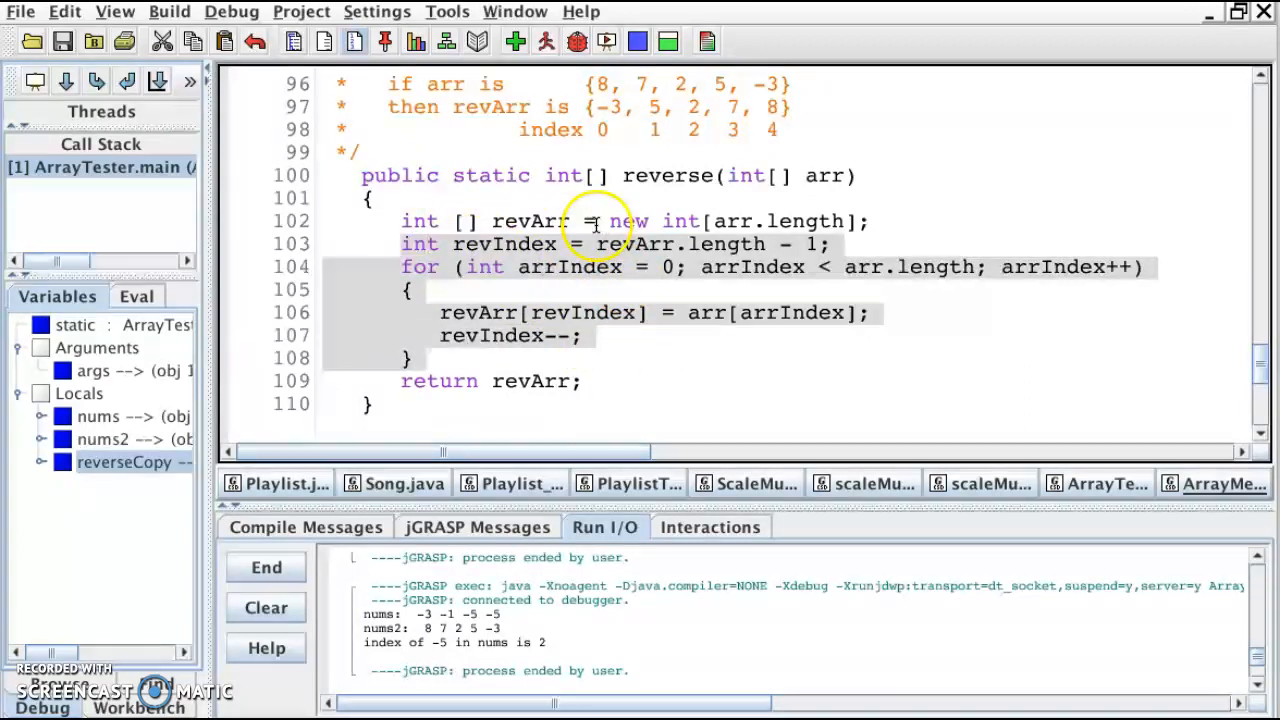
- Drag nums from Variables into a Viewer showing -3 -1 -5 -5 at line 12
{"action": "scroll", "scroll_direction": "down", "scroll_amount": 3}
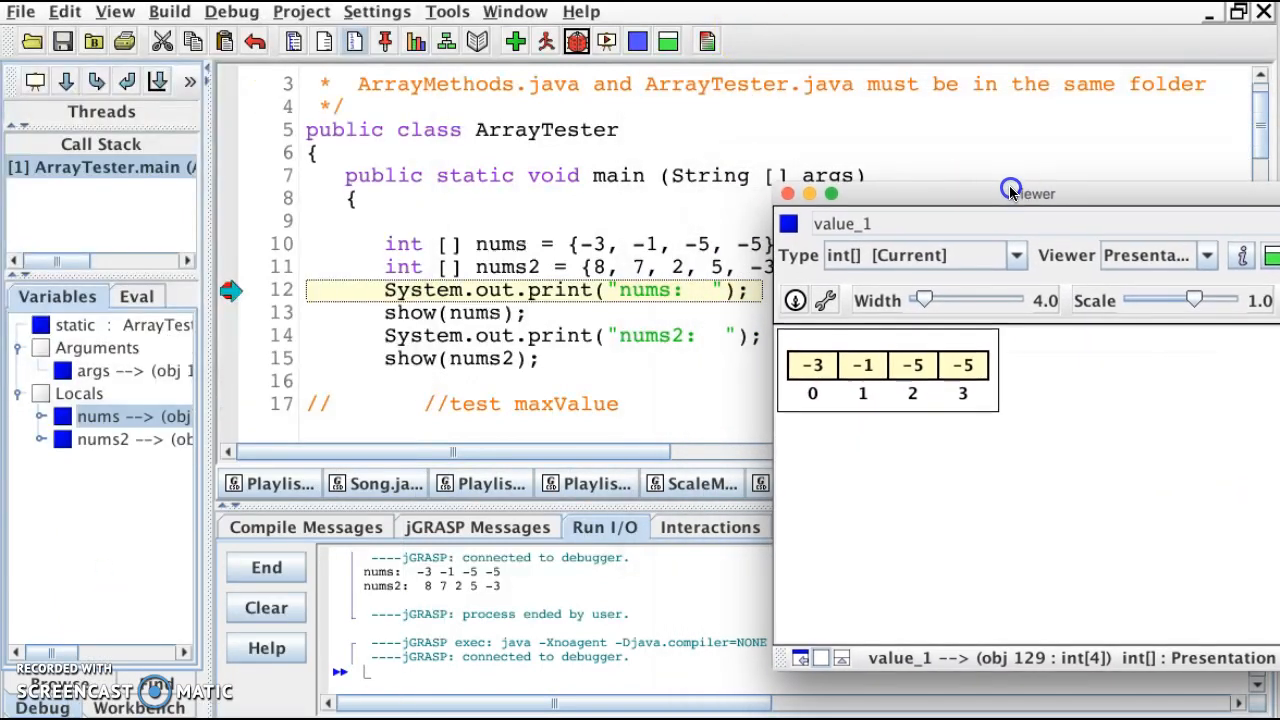
{"action": "left_click_drag", "start_coordinate": [1013, 193], "coordinate": [1017, 223]}
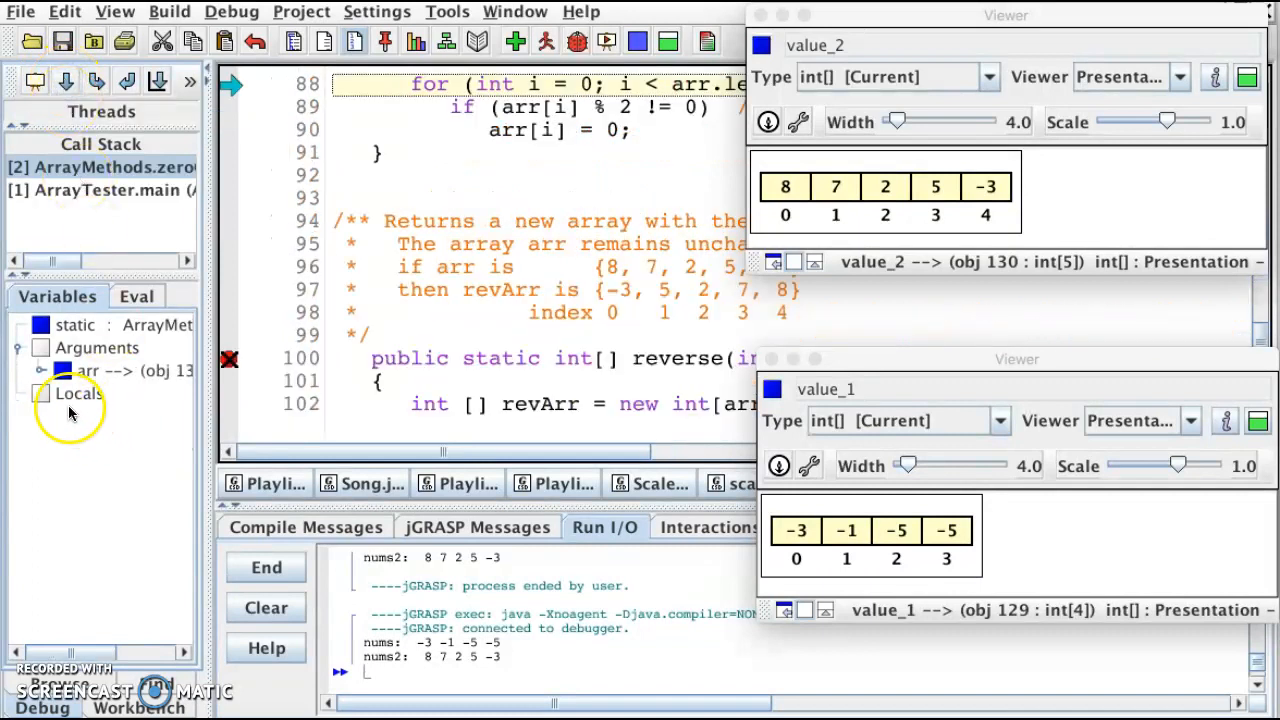
- Step into ArrayMethods.zeroOdds with nums2 at 8 7 2 5 -3
{"action": "left_click", "coordinate": [66, 81]}
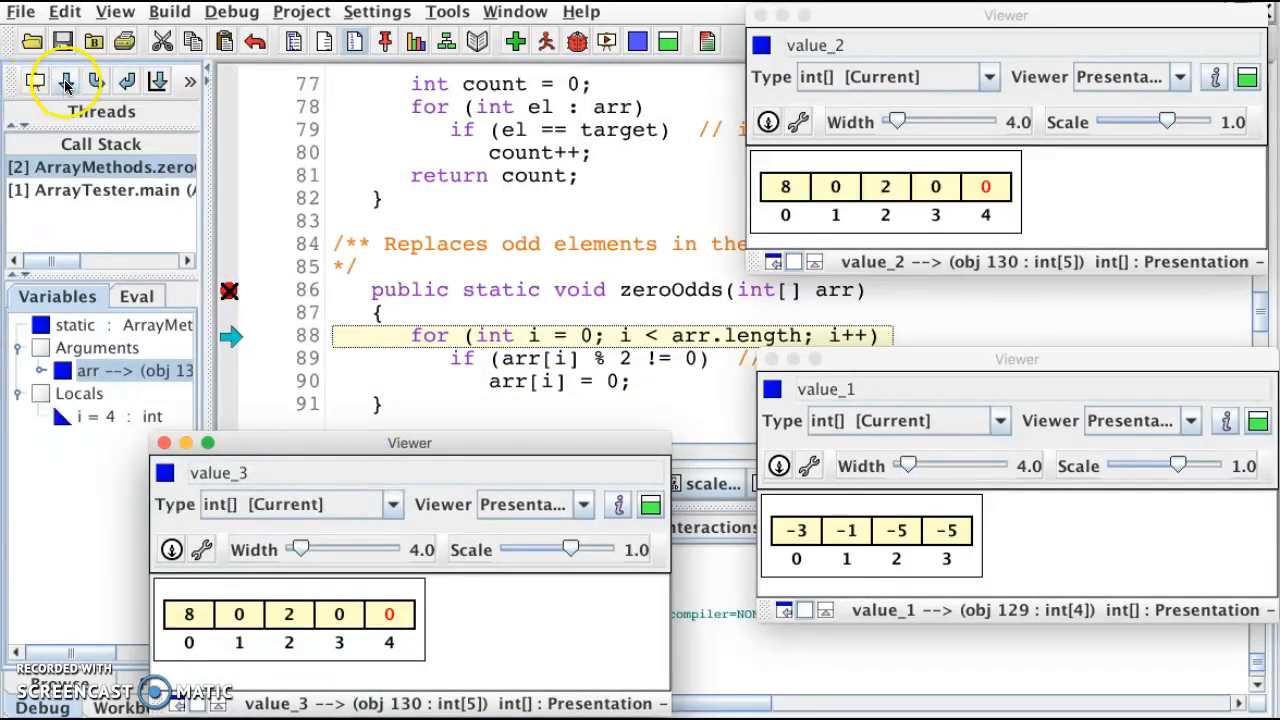
- Step through the zeroOdds loop until nums2 reads 8 0 2 0 0
{"action": "left_click", "coordinate": [64, 81]}
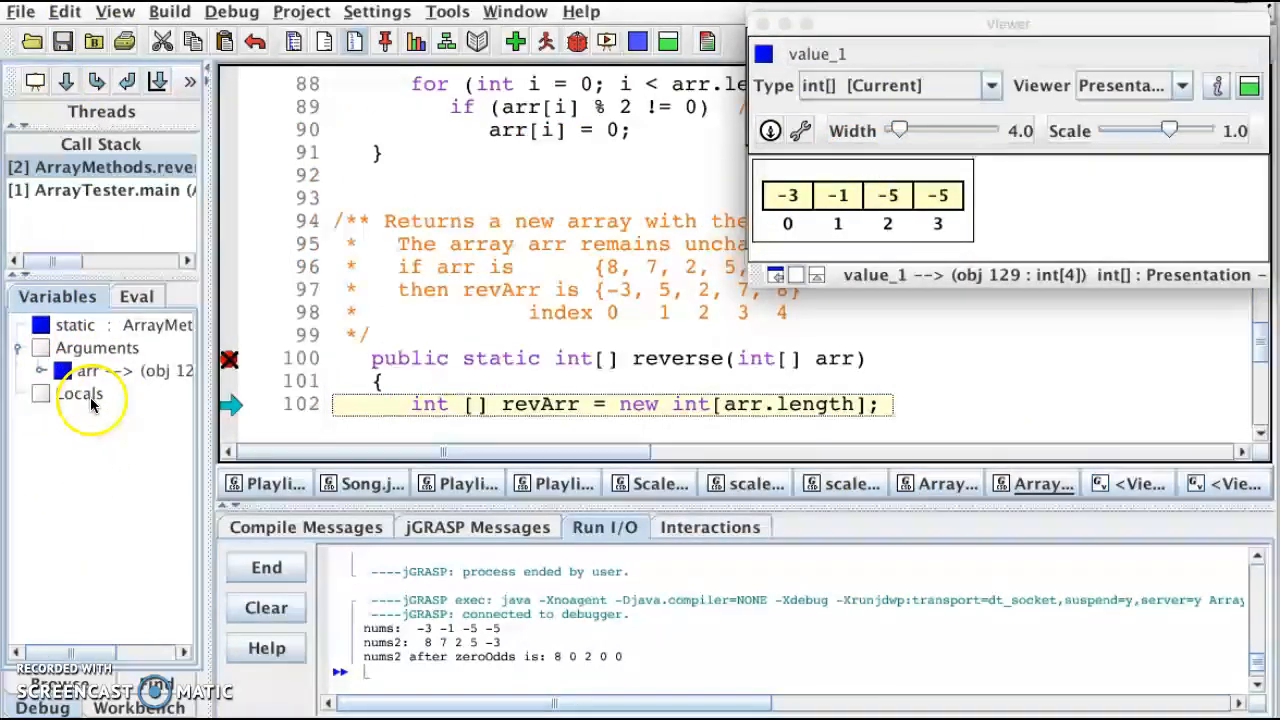
- Step into ArrayMethods.reverse, pausing at line 102
{"action": "left_click", "coordinate": [97, 82]}
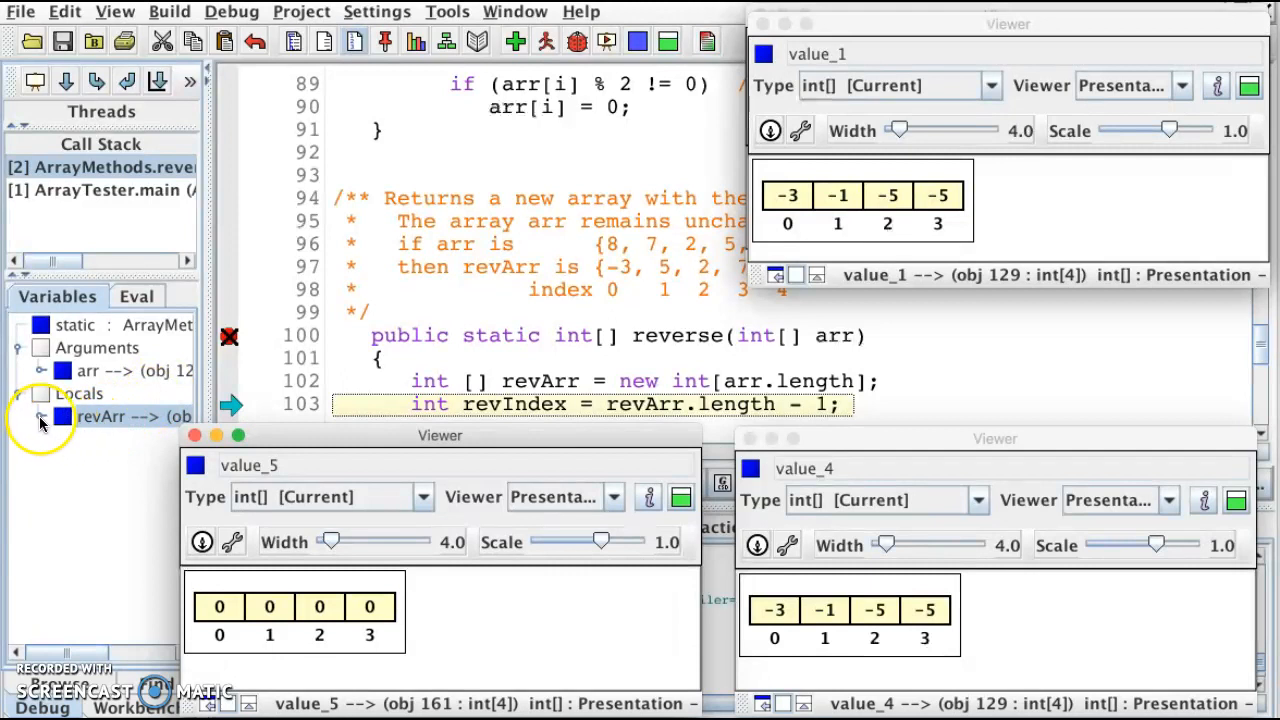
- Execute line 102 to create revArr as four zeros beside arr
{"action": "left_click", "coordinate": [70, 82]}
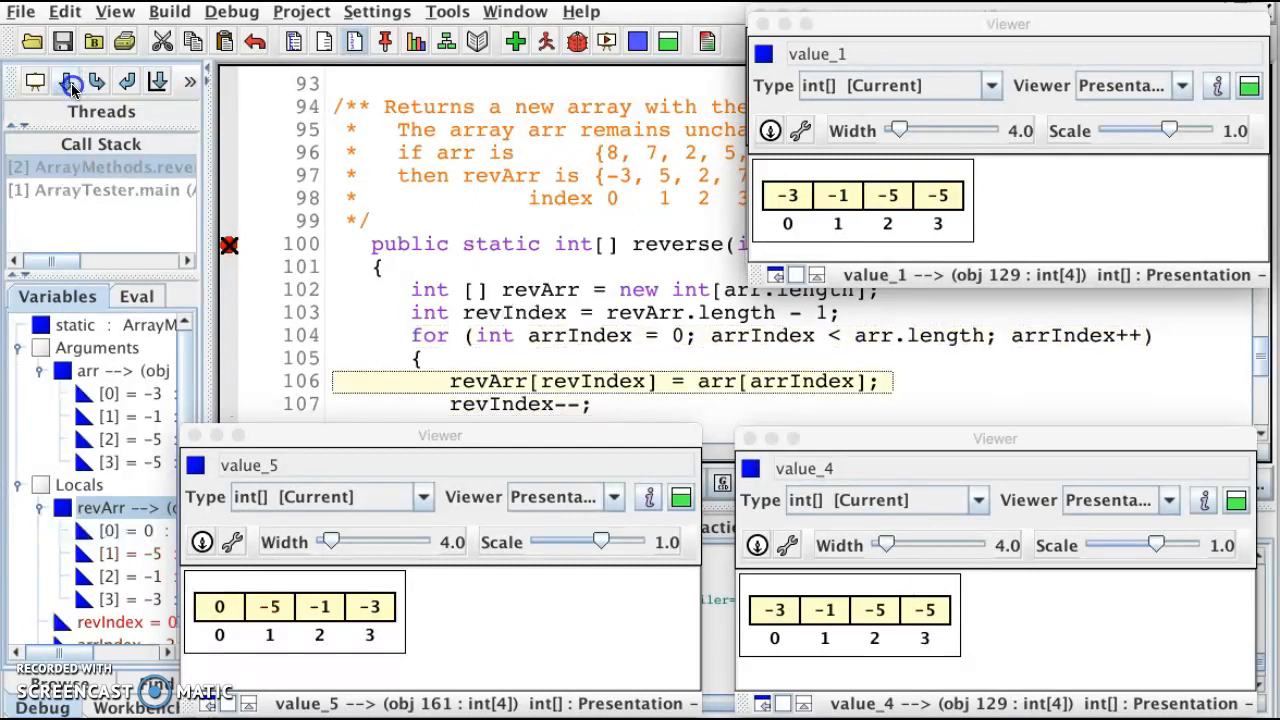
- Step through the remaining loop iterations and return reverseCopy -5 -5 -1 -3 to main
{"action": "left_click", "coordinate": [70, 82]}
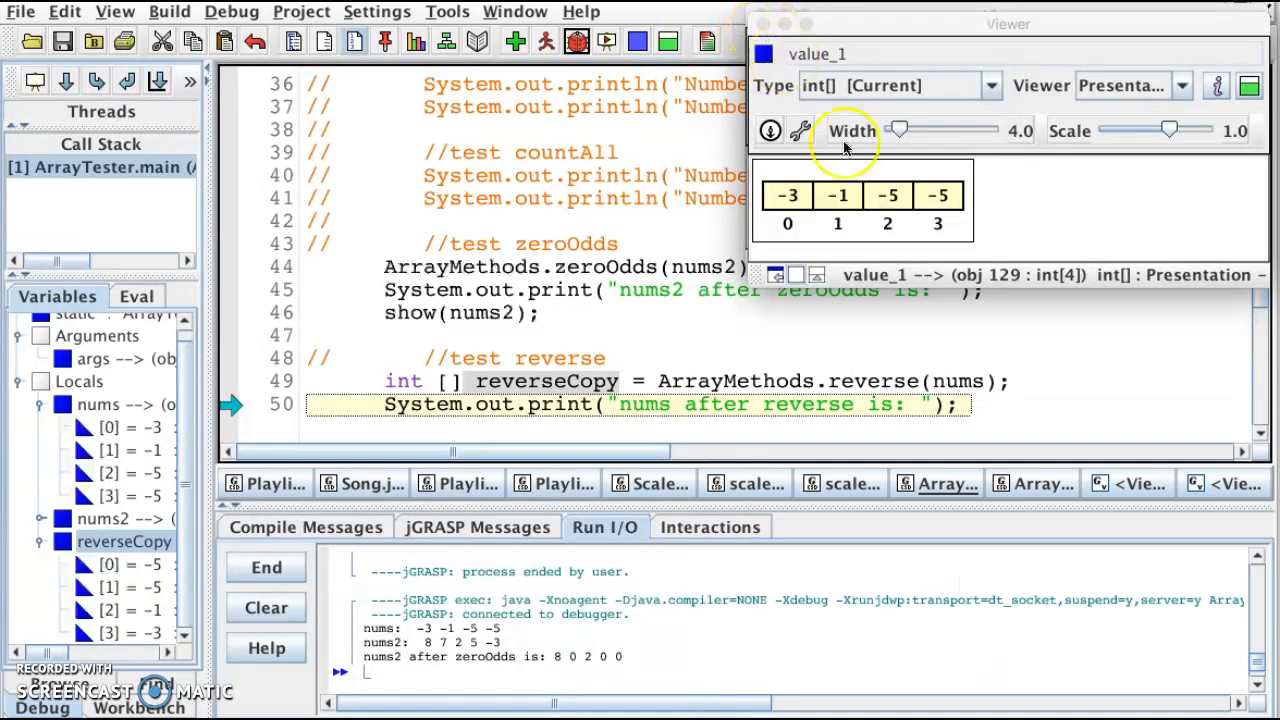